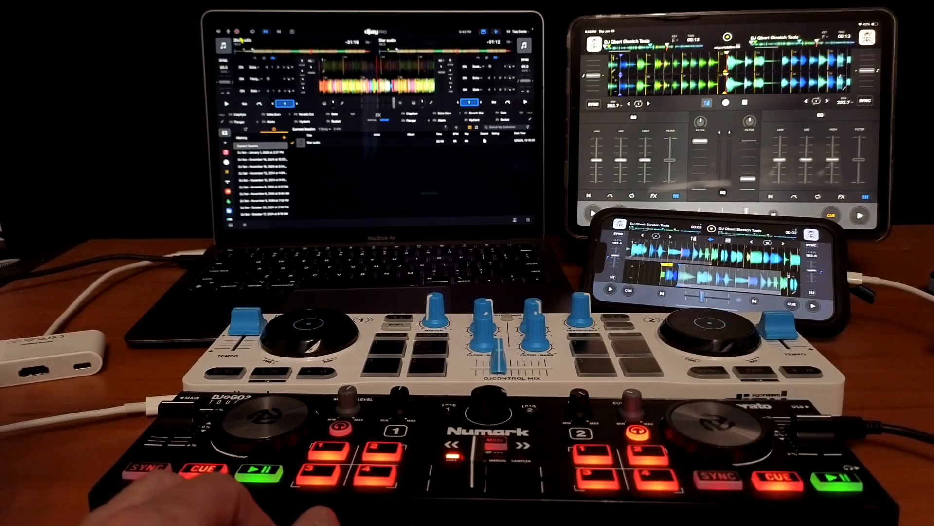
mouse_move(834, 149)
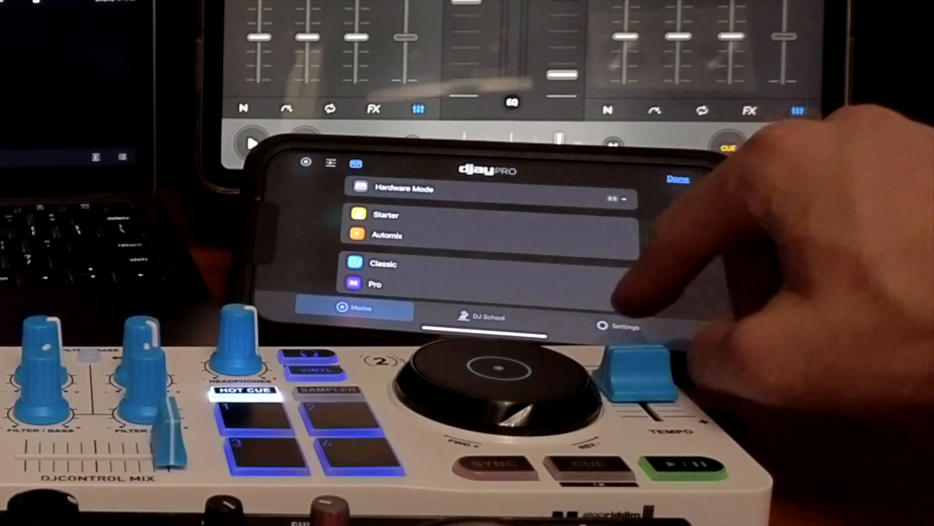
- Reach the Bluetooth MIDI Devices list on the phone showing DJCONTROL MIX connected
left_click(620, 326)
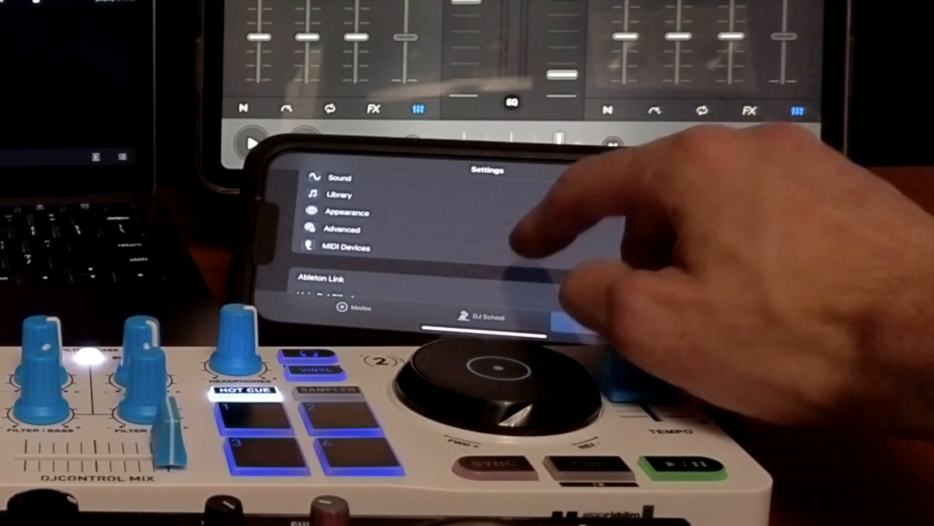
left_click(345, 247)
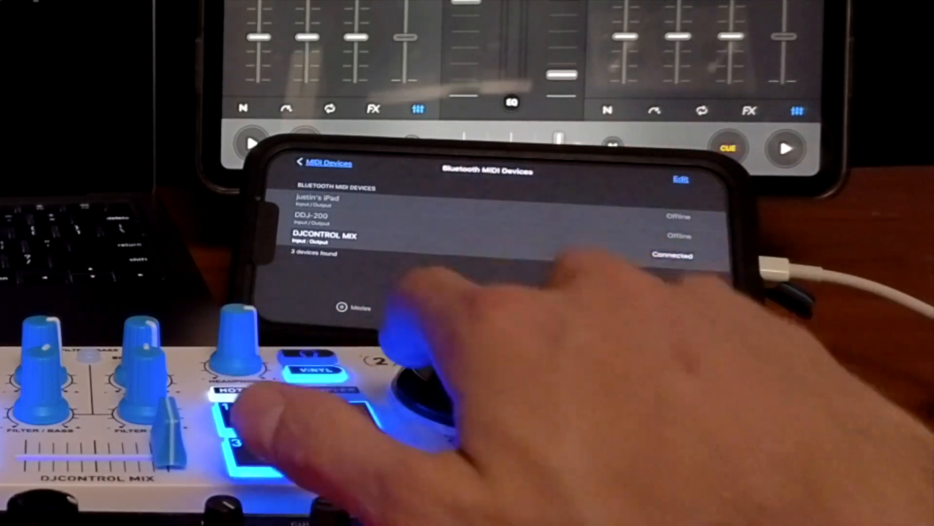
left_click(324, 162)
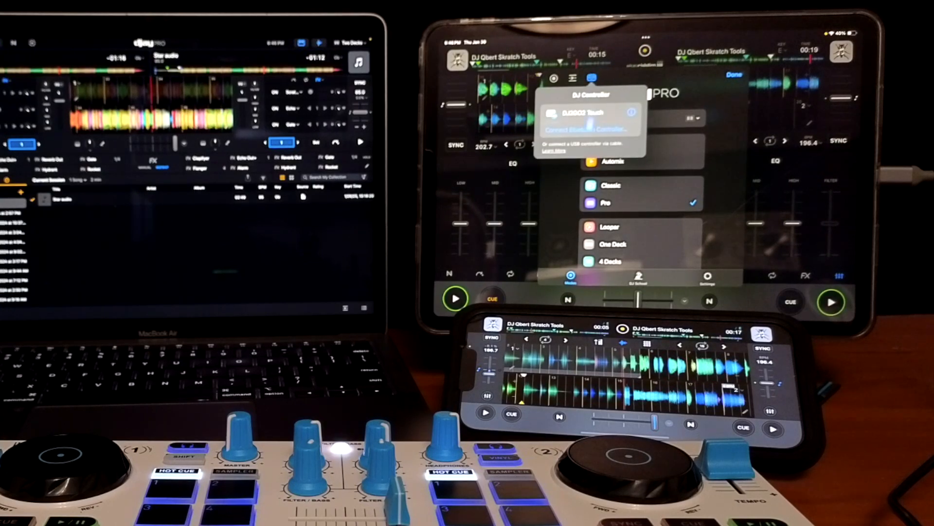
- Choose Connect Bluetooth Controller from the iPad's DJ controller options
left_click(590, 129)
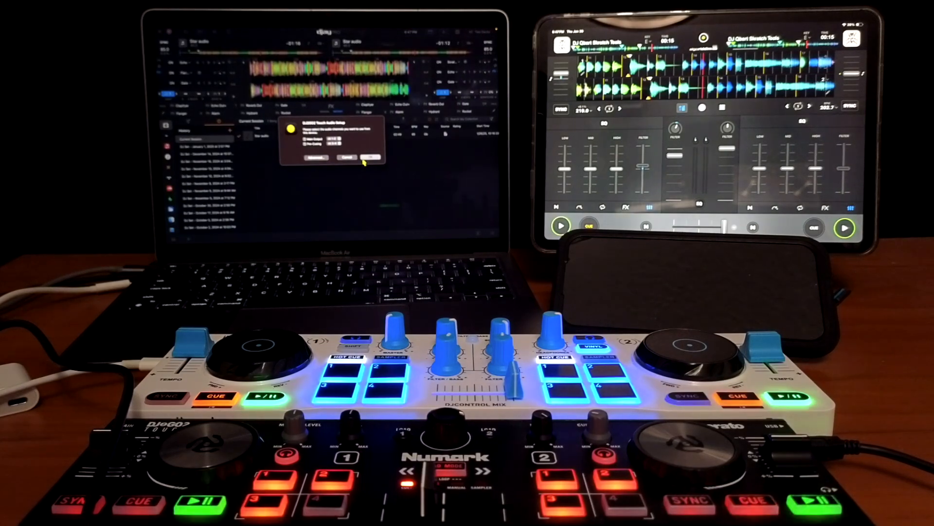
- Accept the laptop's controller Audio Setup dialog with OK
left_click(373, 157)
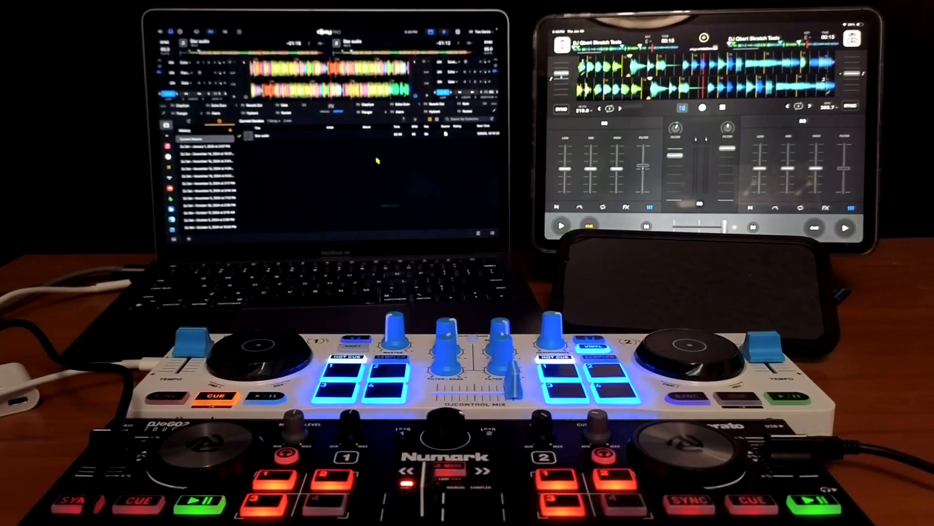